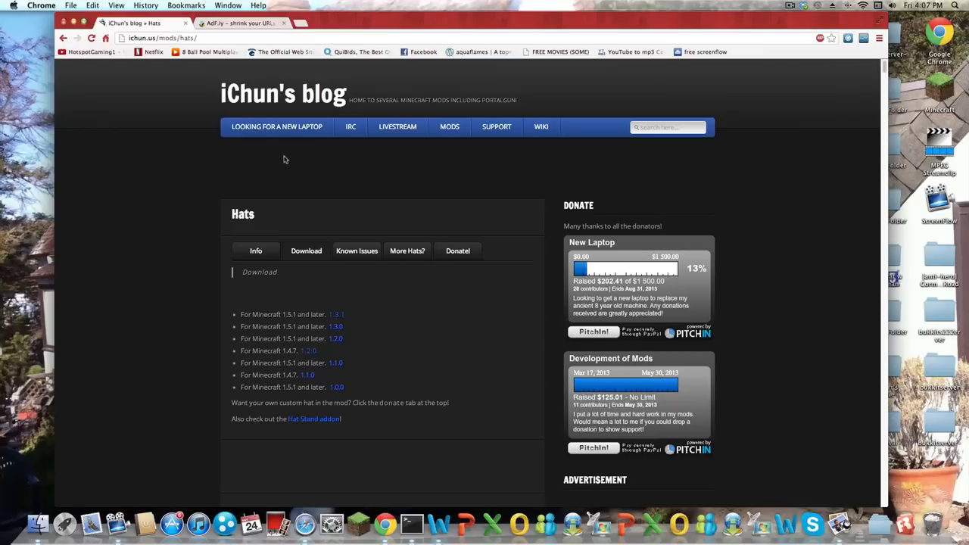
mouse_move(291, 163)
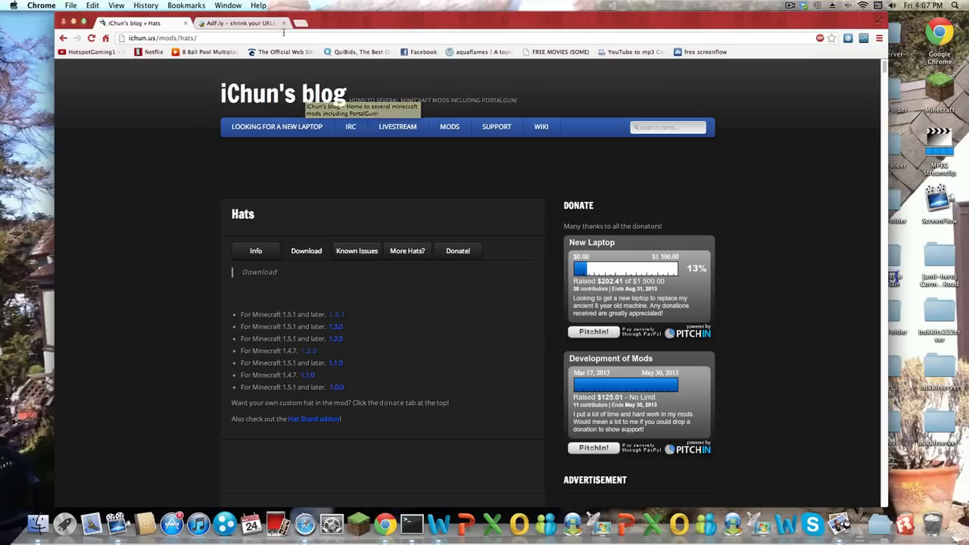
Follow the Hats 1.3.1 link, skip the adf.ly ad and download the zip from CreeperHost.
click(283, 23)
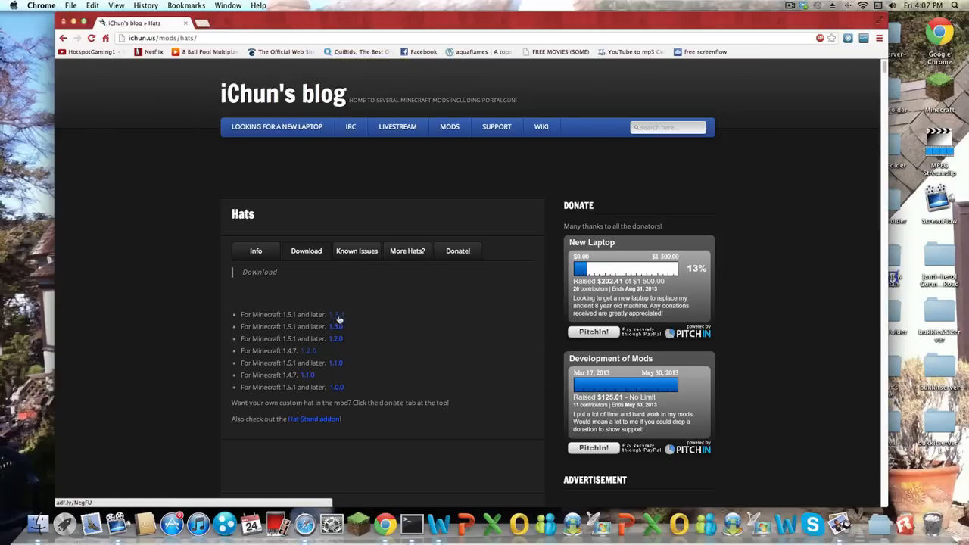
mouse_move(339, 318)
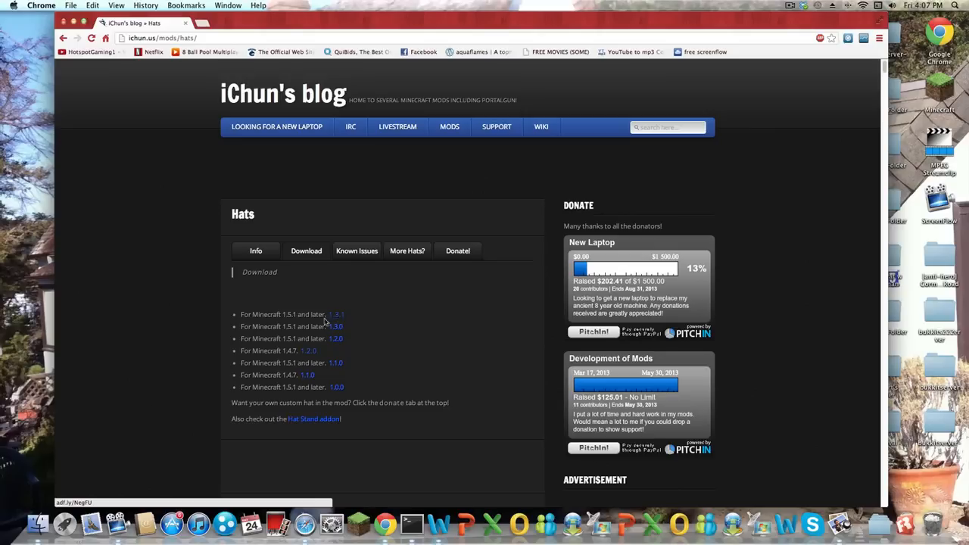
mouse_move(340, 321)
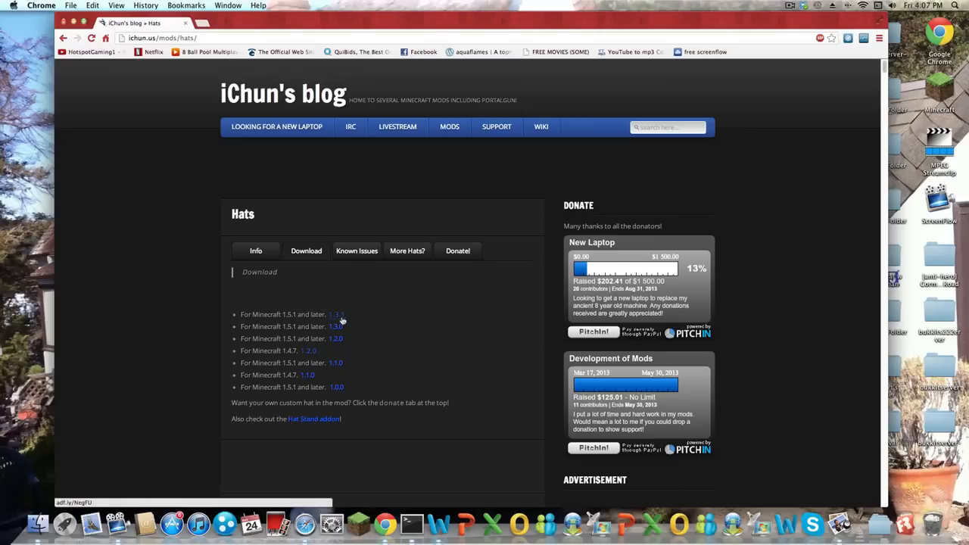
click(336, 314)
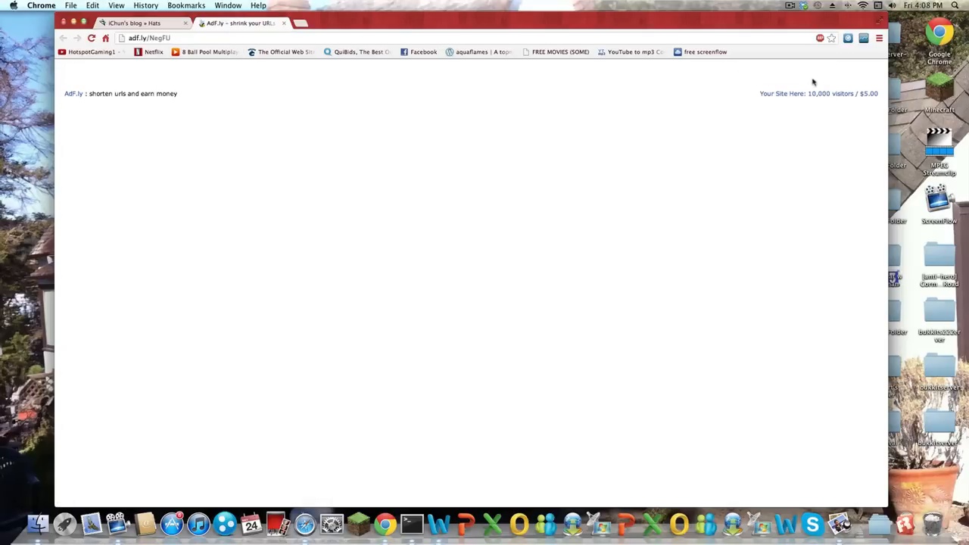
mouse_move(774, 78)
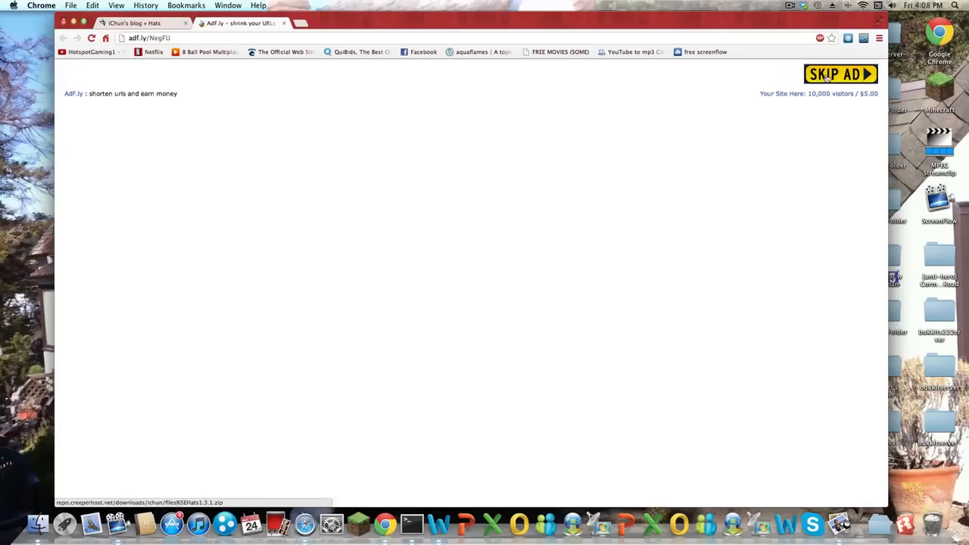
click(841, 74)
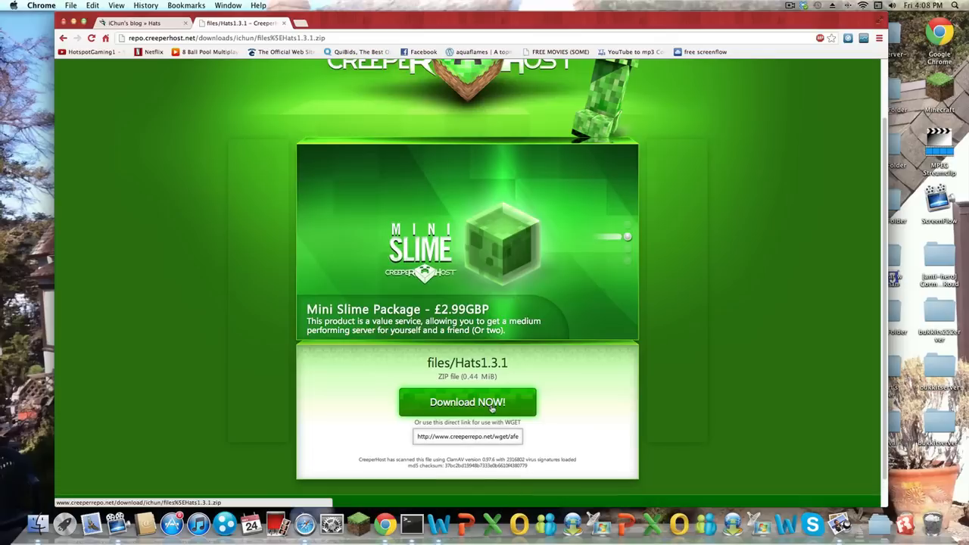
click(466, 403)
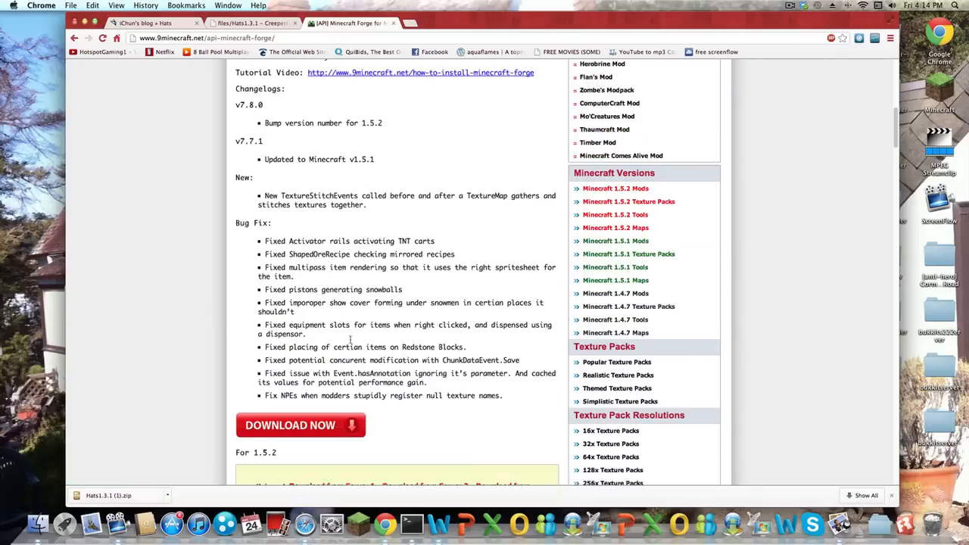
Download the universal Minecraft Forge 1.5.2 build from Server 1.
scroll(down, 3)
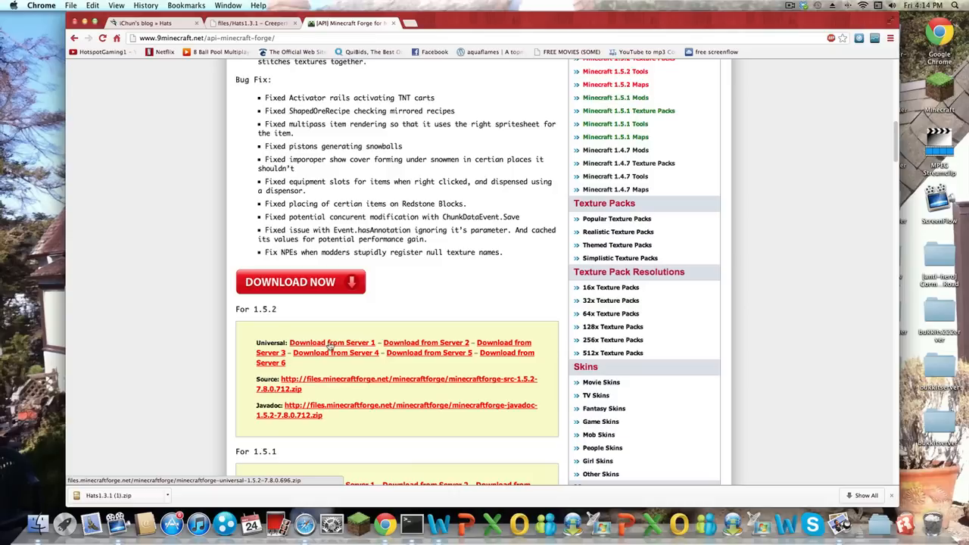
click(331, 342)
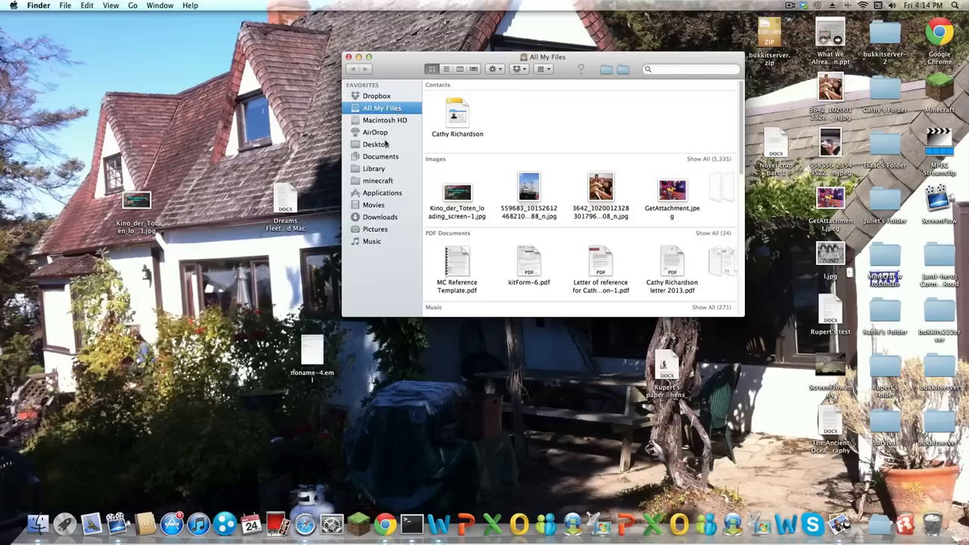
mouse_move(370, 286)
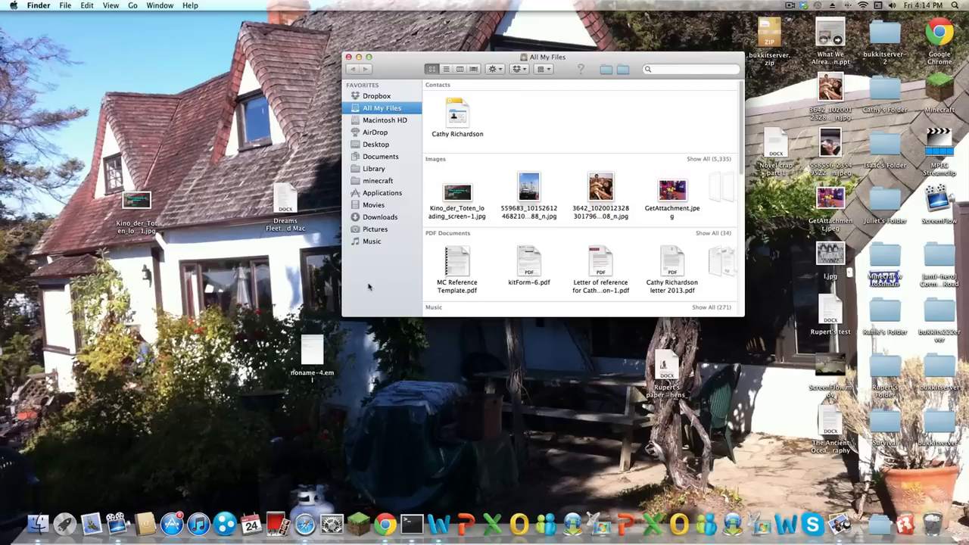
mouse_move(382, 278)
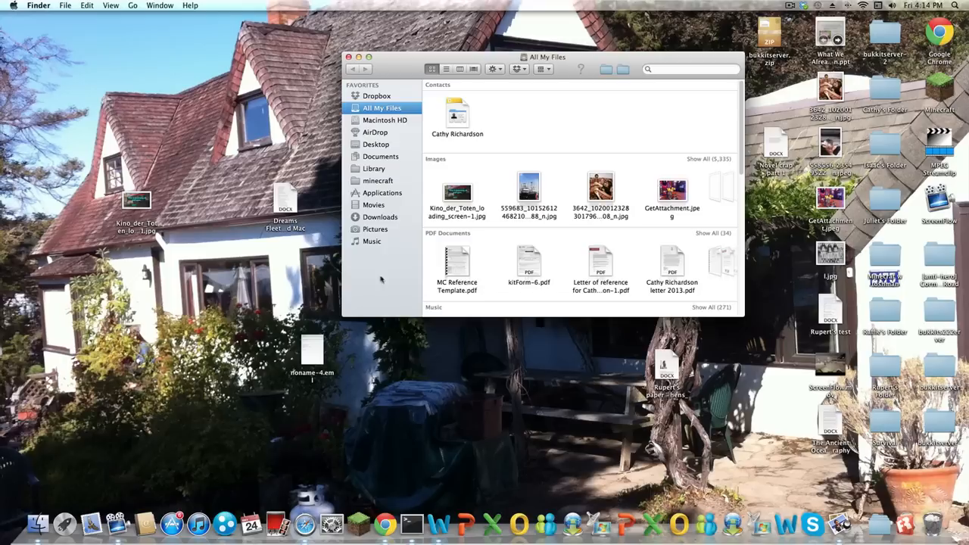
mouse_move(386, 277)
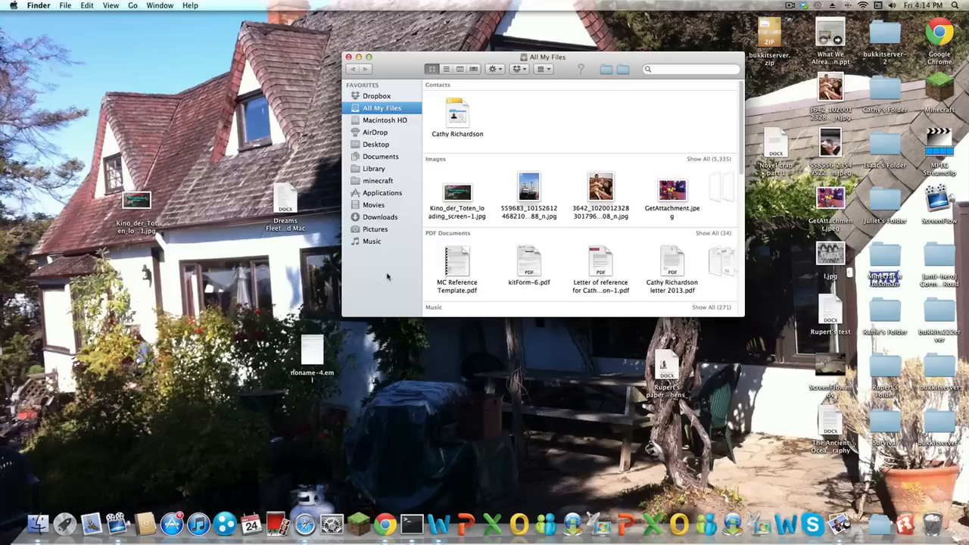
mouse_move(386, 278)
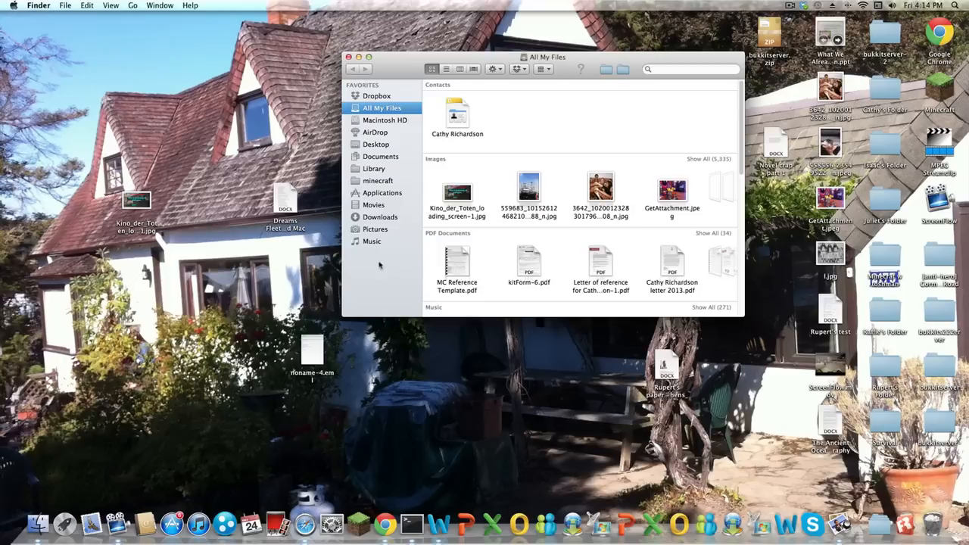
mouse_move(469, 170)
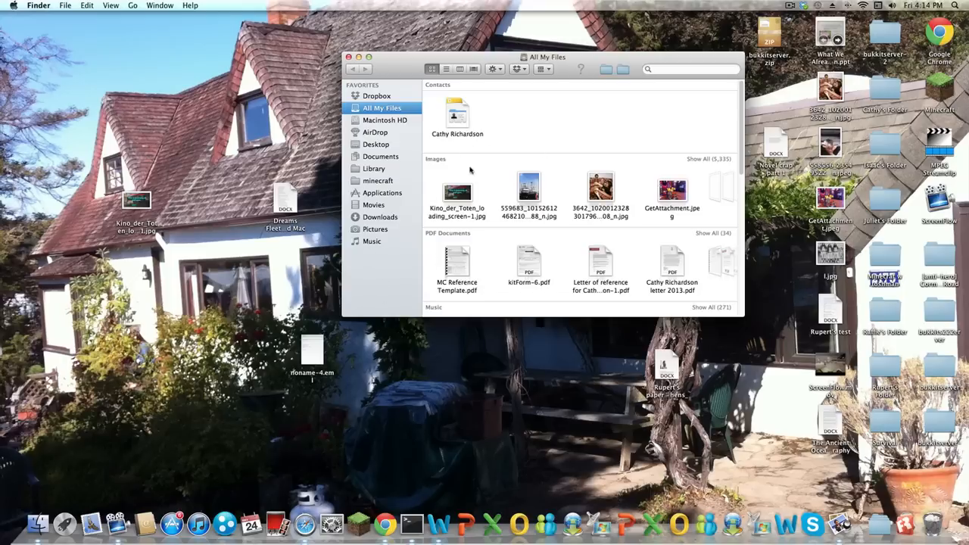
mouse_move(569, 191)
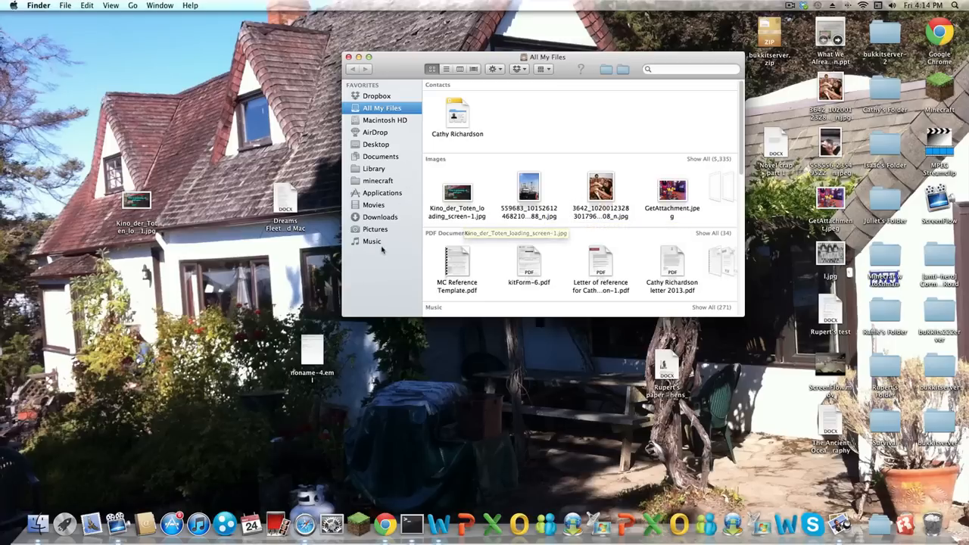
Browse Macintosh HD, Dropbox, Library and Pictures, ending in the Documents folder.
click(386, 120)
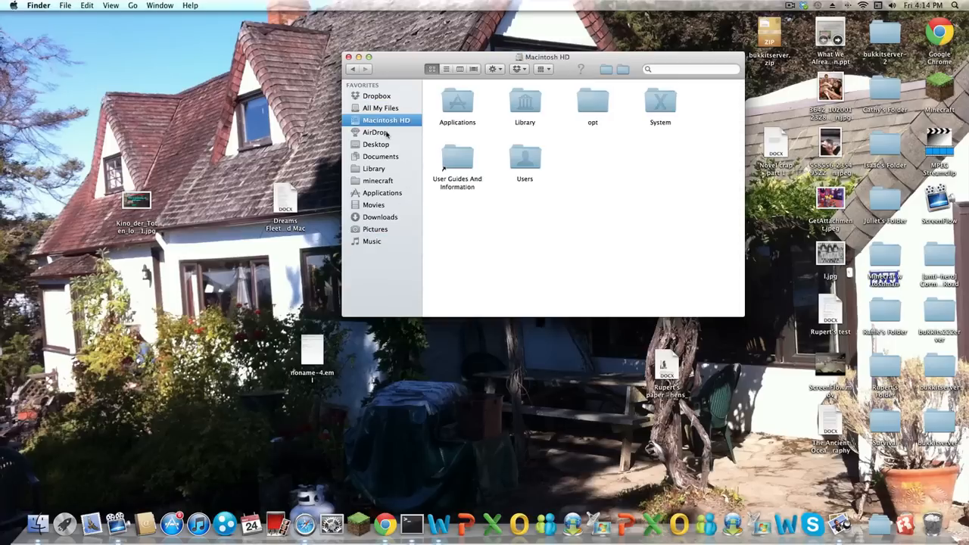
click(376, 95)
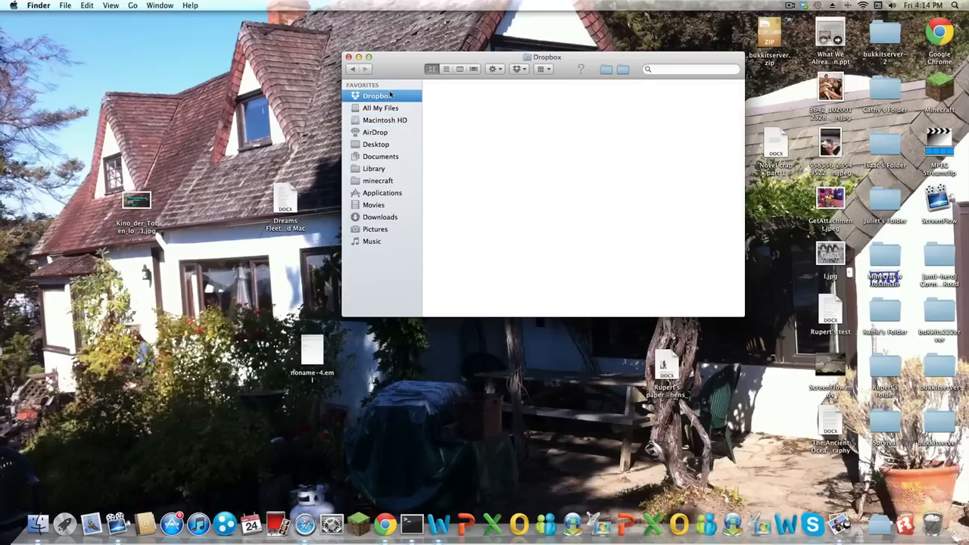
click(373, 168)
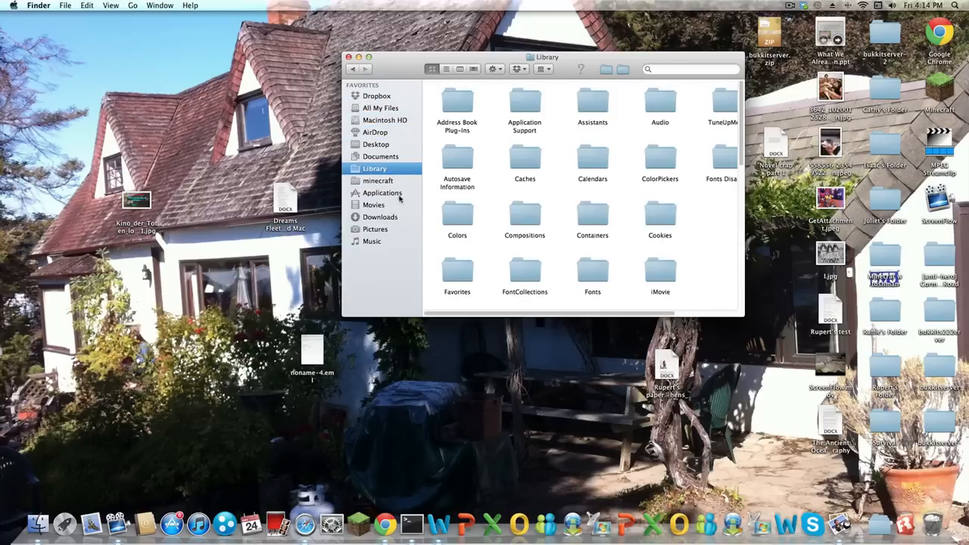
click(376, 229)
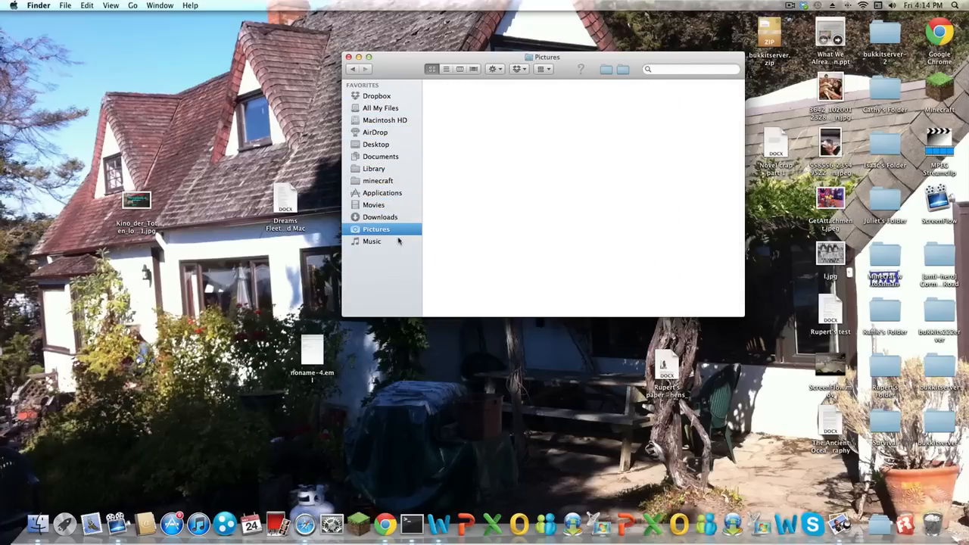
click(382, 156)
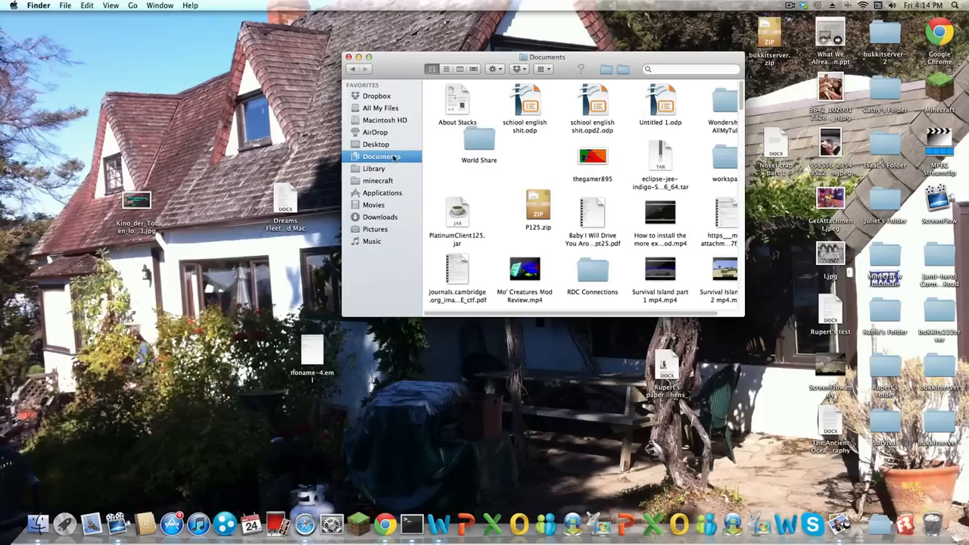
Go to the user Library folder and into Application Support.
key(cmd+shift+g)
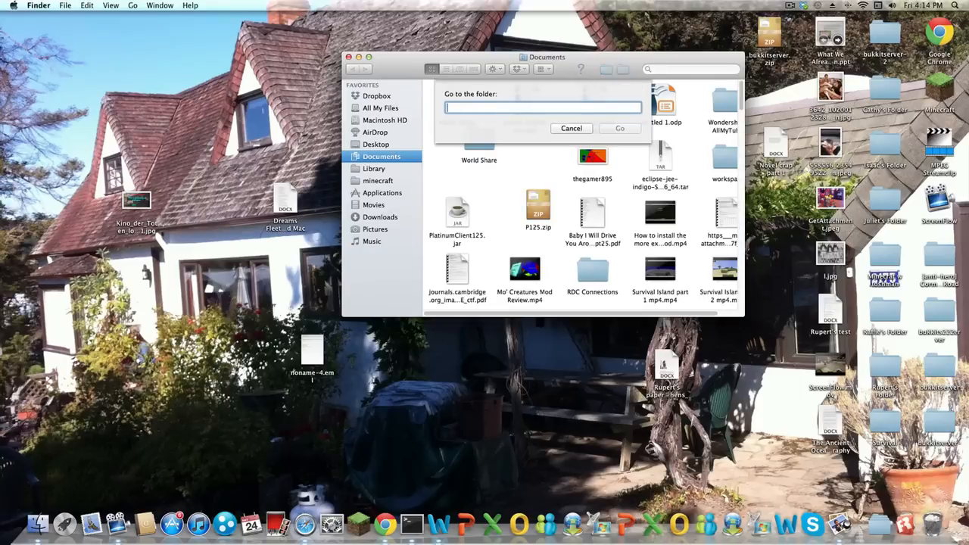
text(/Lib)
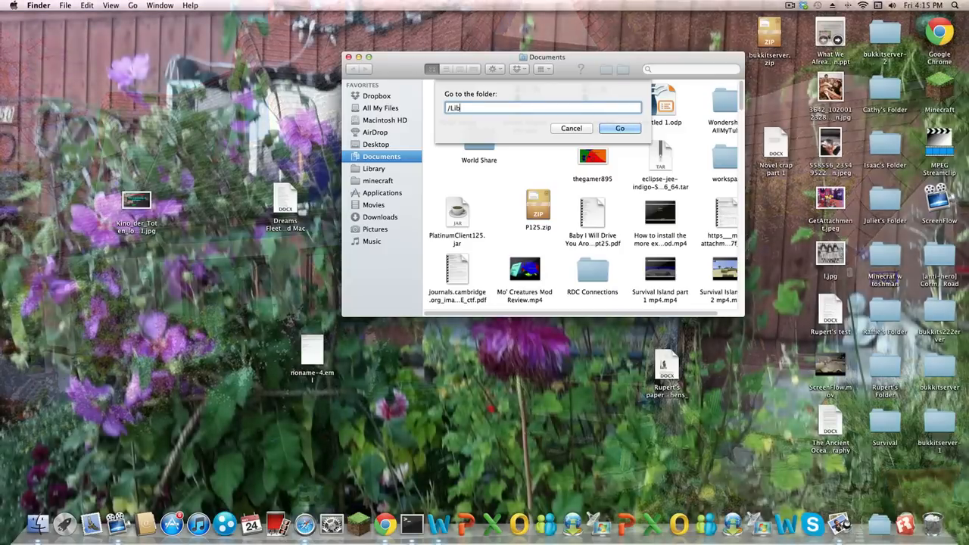
click(571, 128)
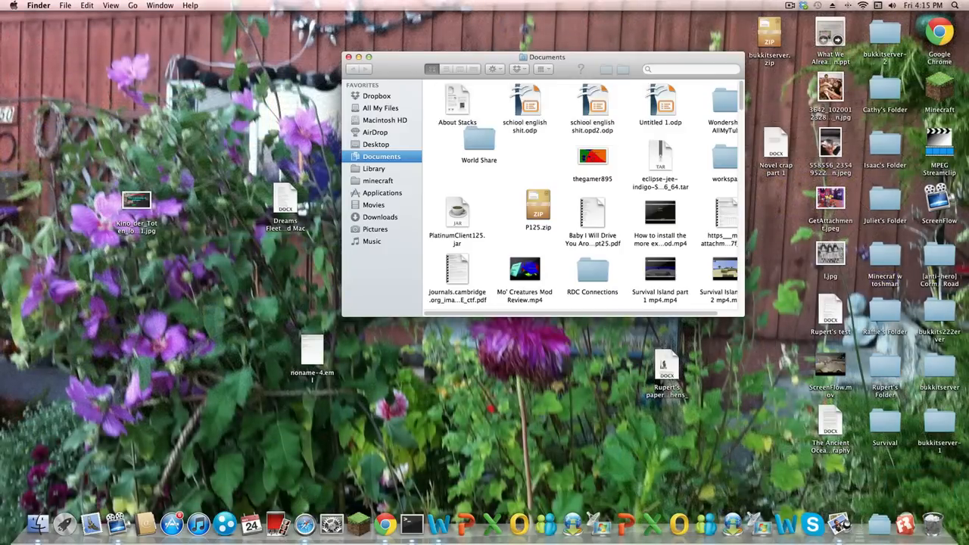
click(372, 168)
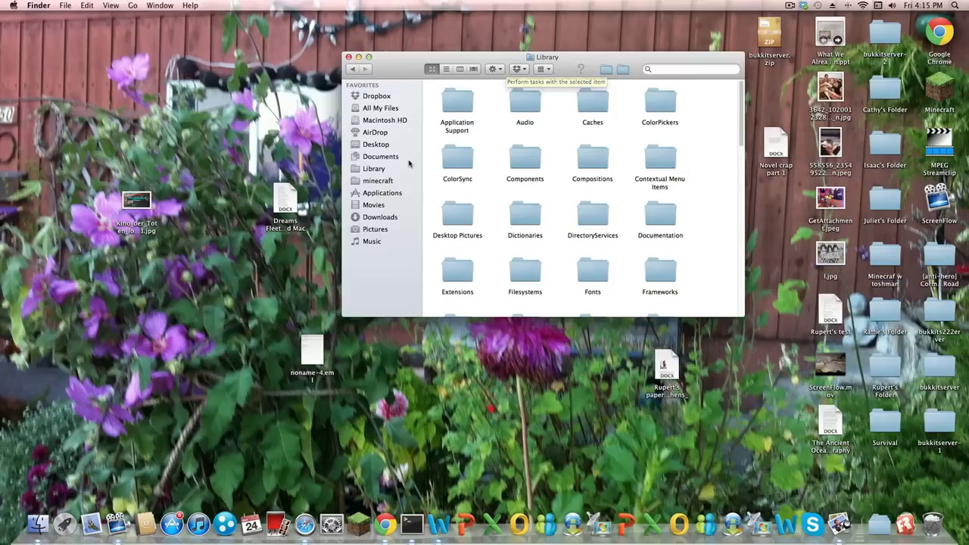
click(372, 168)
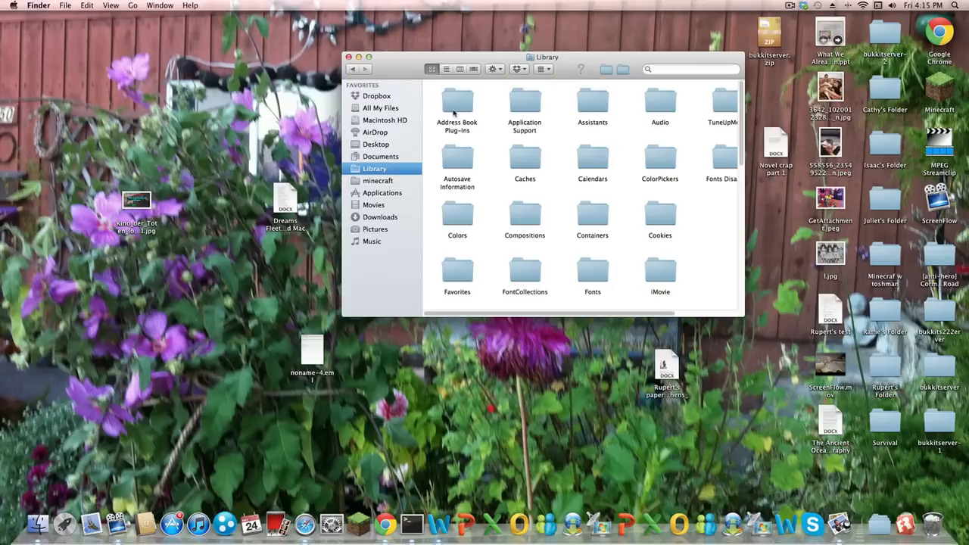
double_click(524, 106)
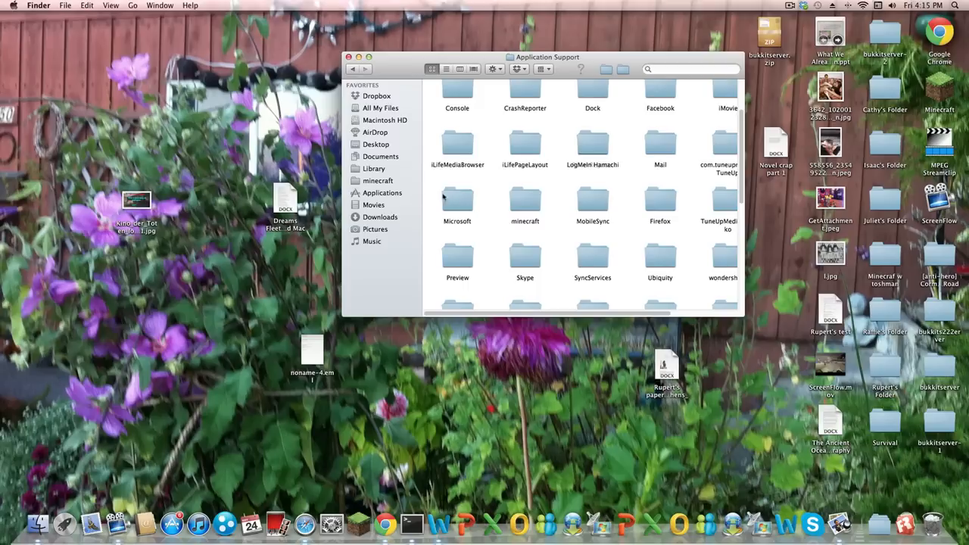
Enter the minecraft folder's bin subfolder and select minecraft.jar.
click(378, 181)
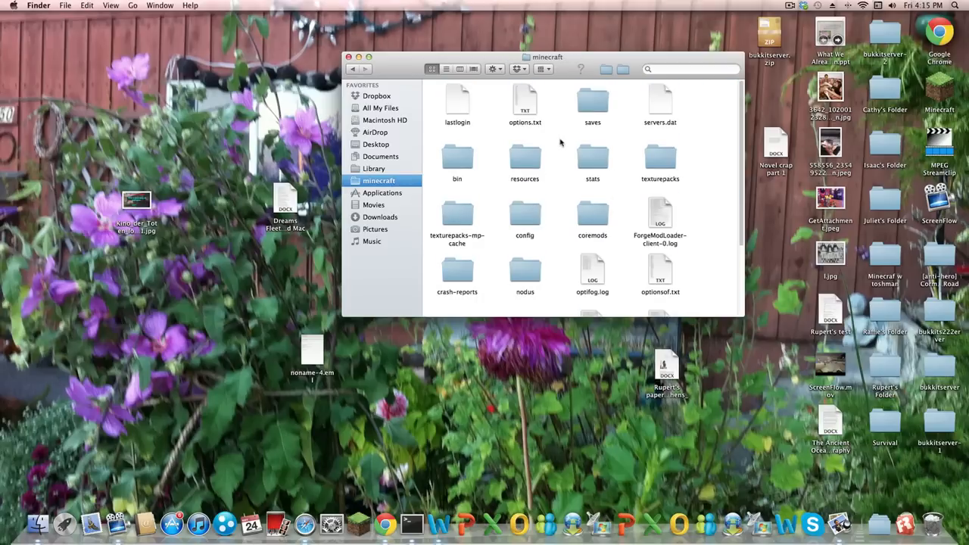
mouse_move(490, 159)
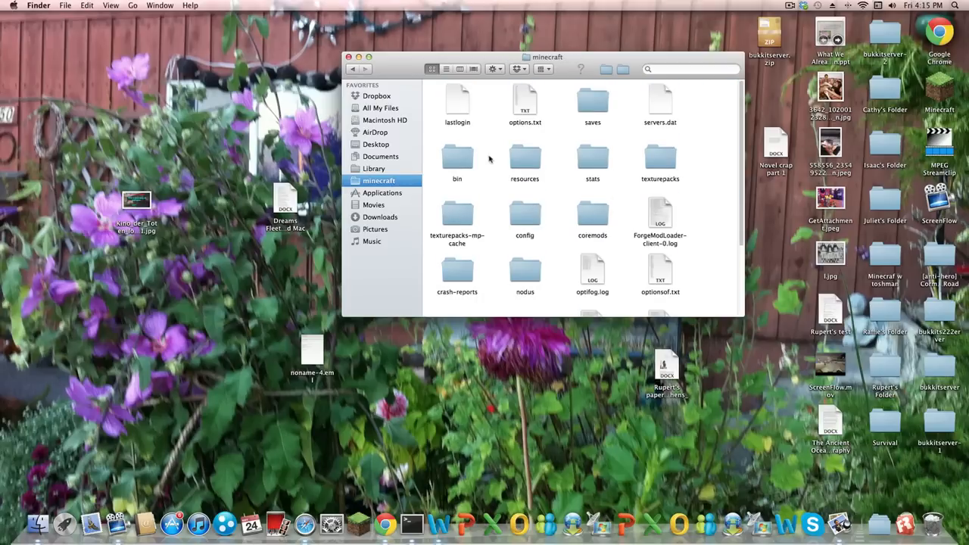
double_click(458, 155)
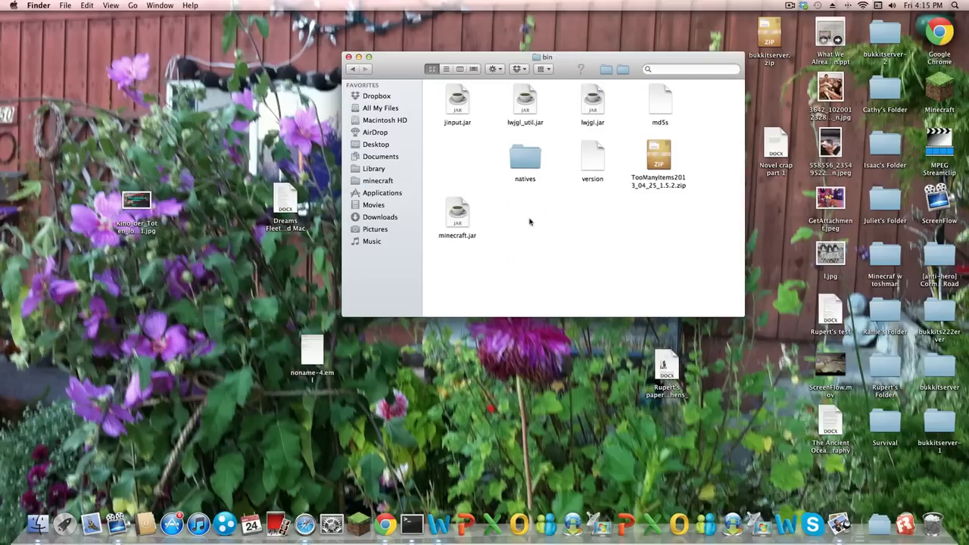
mouse_move(358, 523)
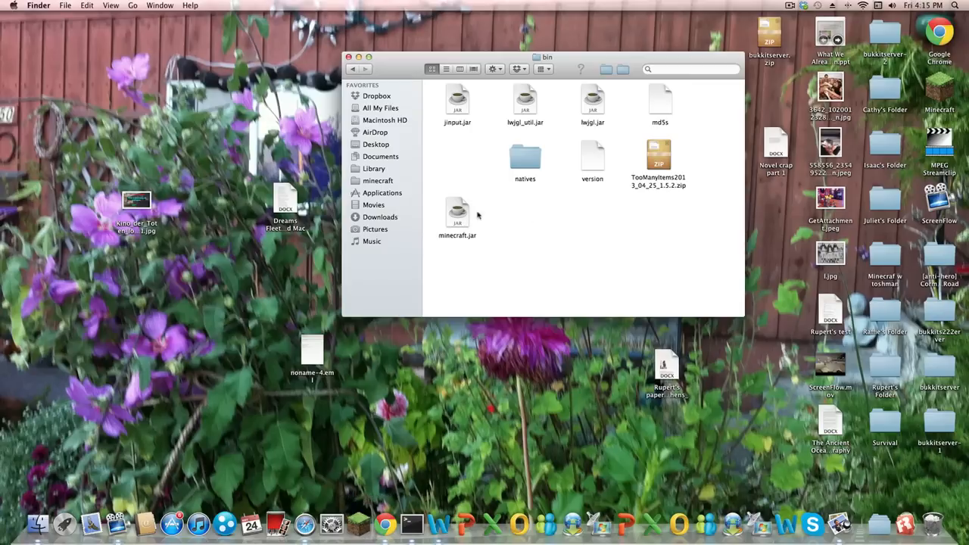
click(457, 215)
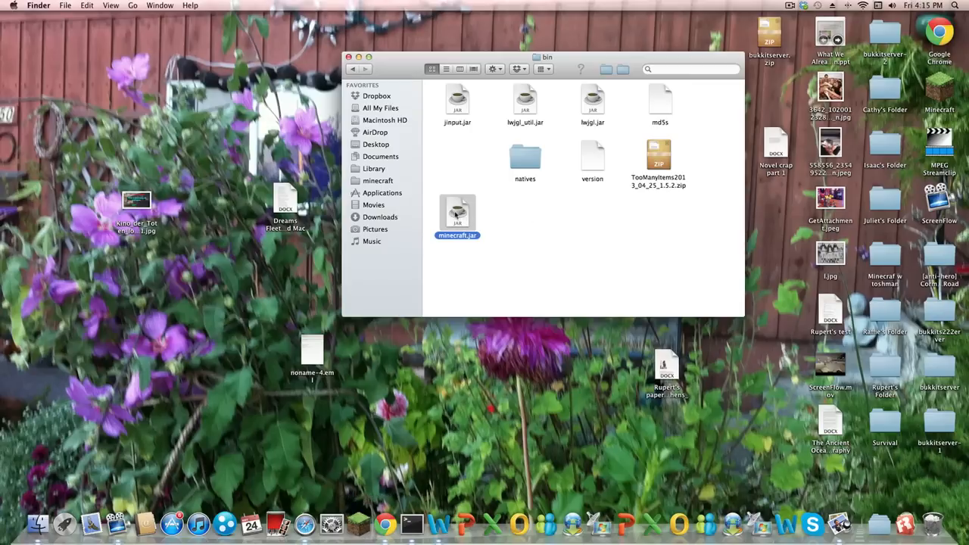
click(545, 272)
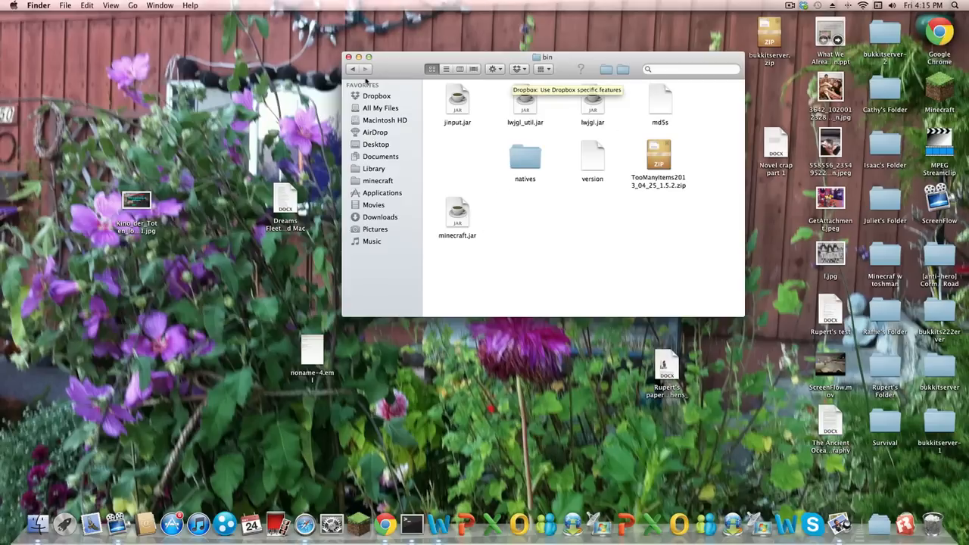
mouse_move(494, 118)
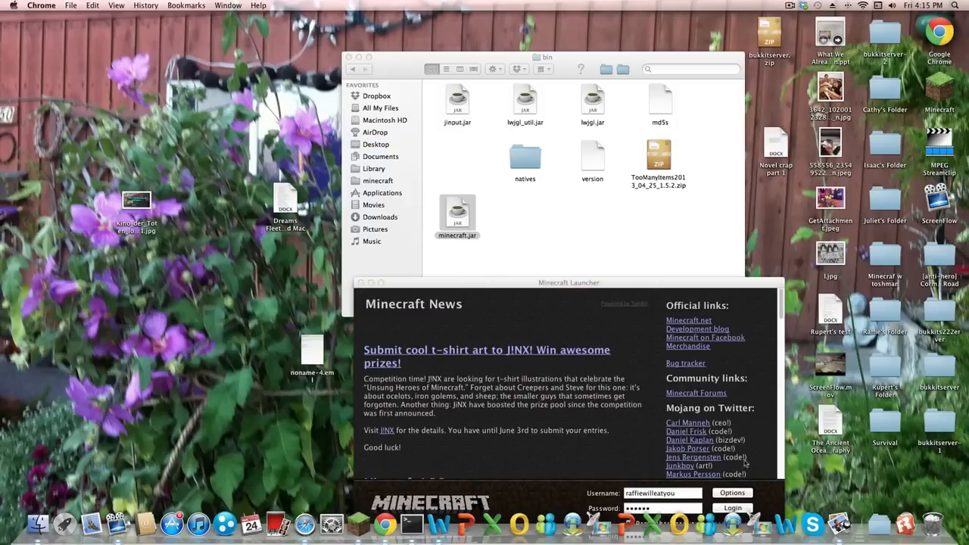
Extract minecraft.jar with Archive Utility into its own folder in bin.
click(733, 494)
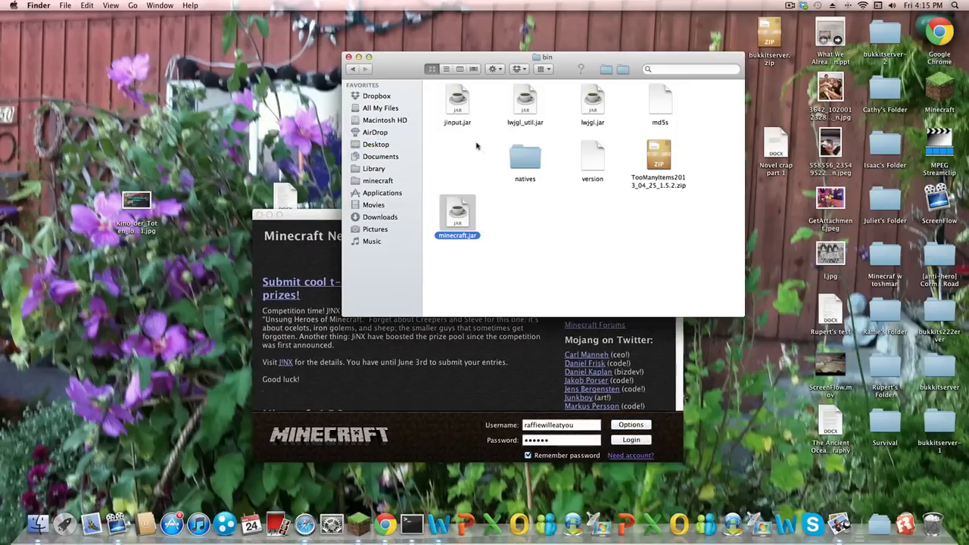
right_click(457, 212)
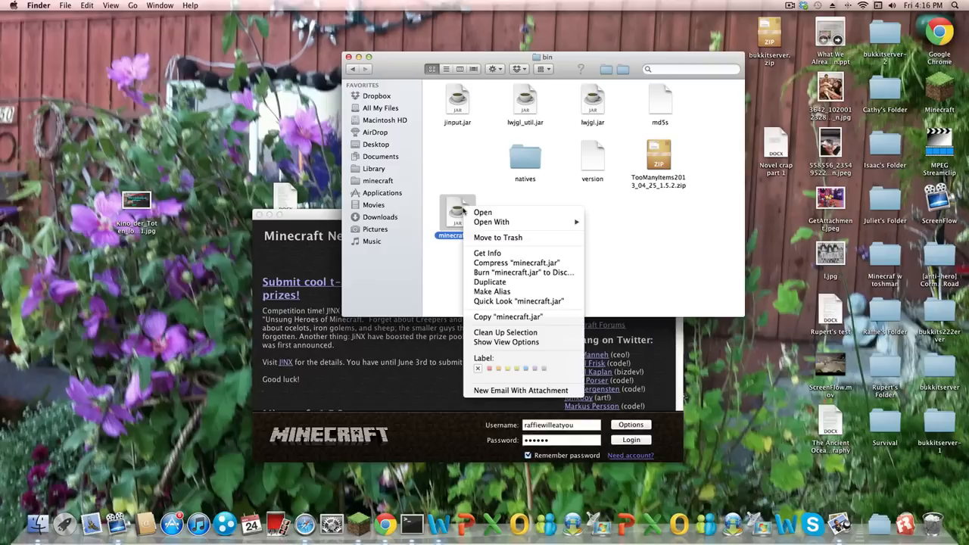
mouse_move(491, 221)
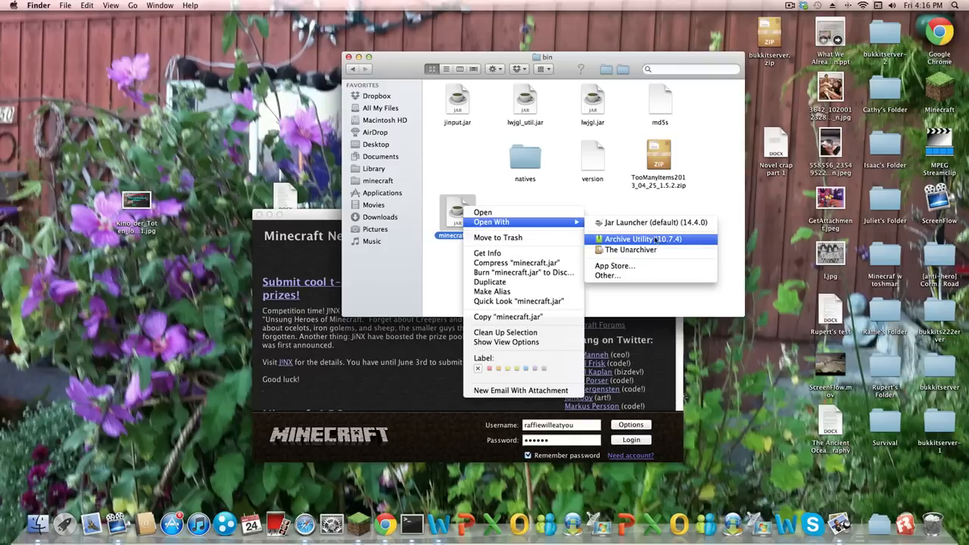
click(642, 240)
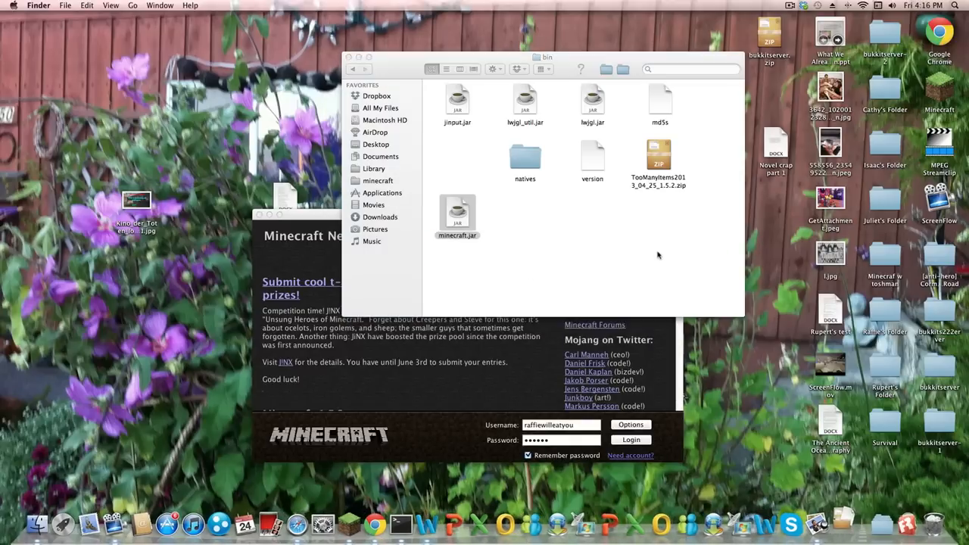
double_click(457, 215)
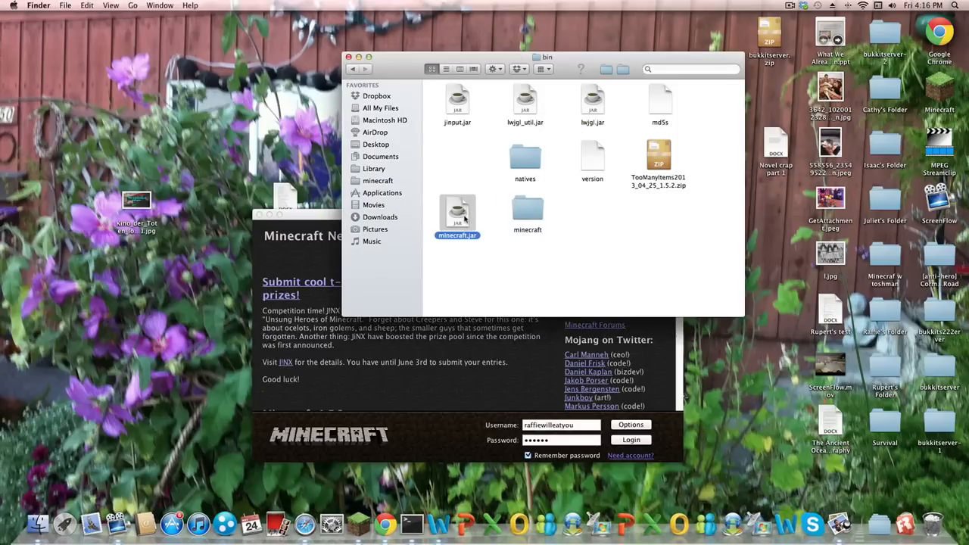
click(527, 209)
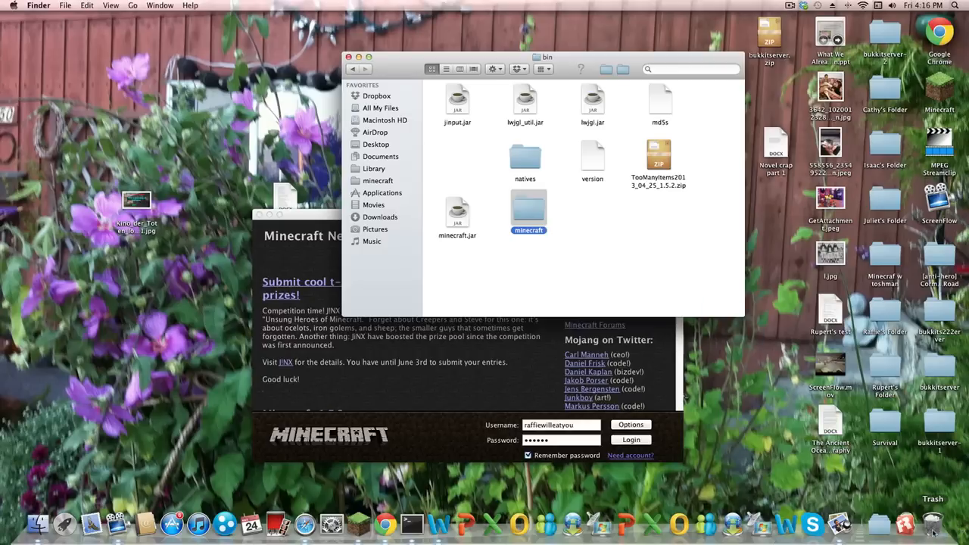
Rename the original minecraft.jar to minecraft.jar.zip, keeping the .zip extension.
click(457, 215)
text(.zip)
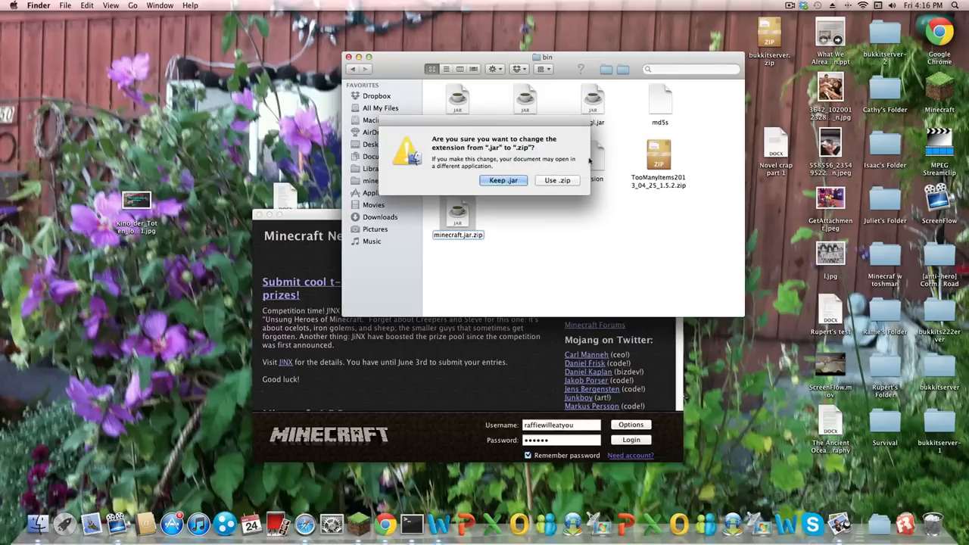
click(557, 180)
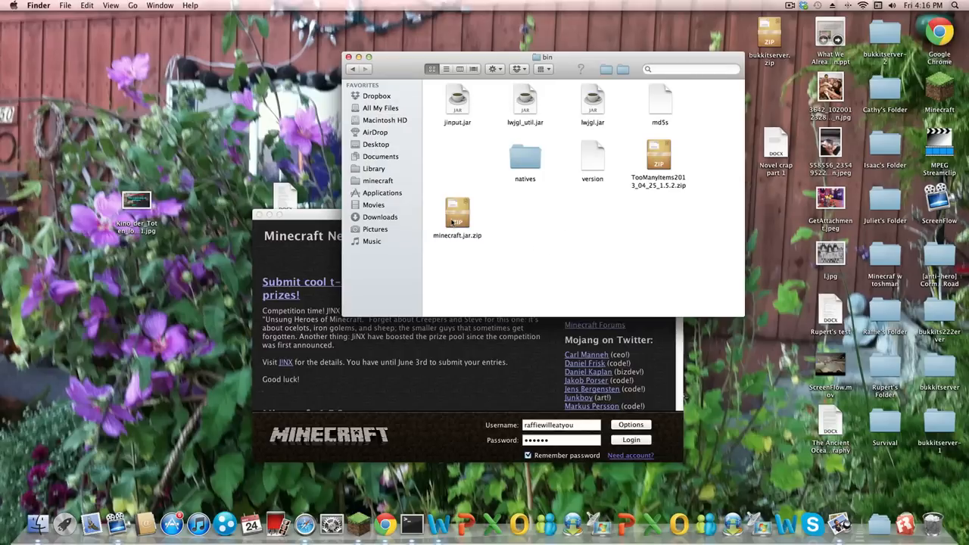
click(458, 216)
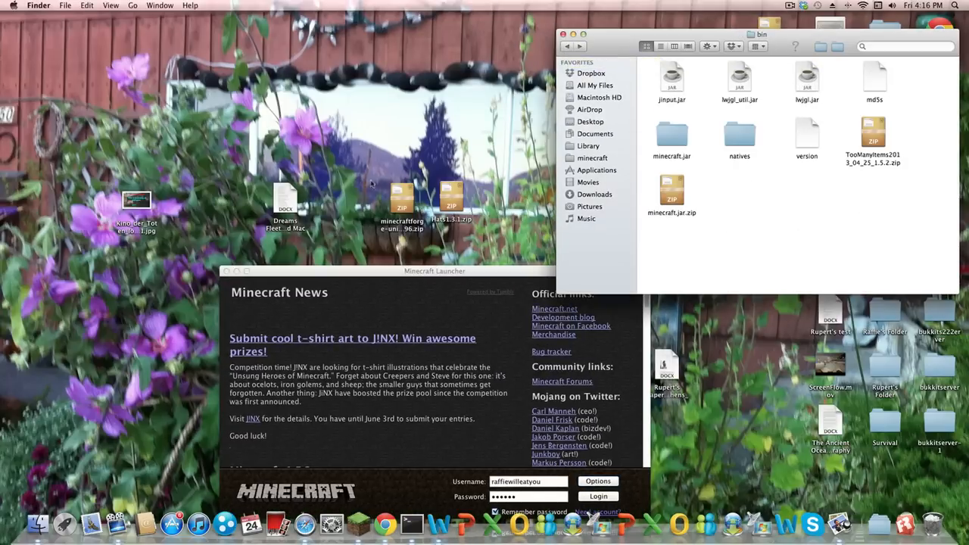
Unzip the Hats1.3.1 archive on the desktop and look inside the resulting folder.
double_click(403, 200)
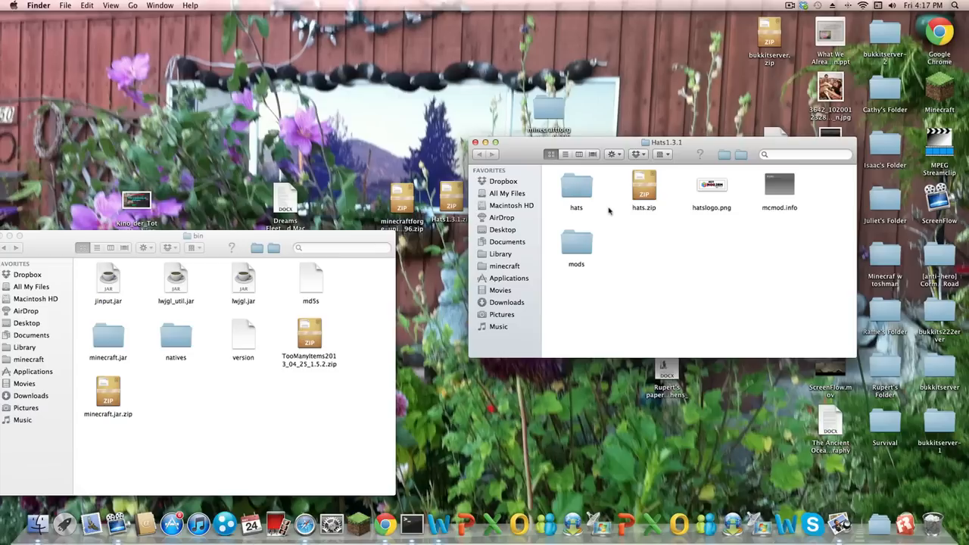
double_click(575, 184)
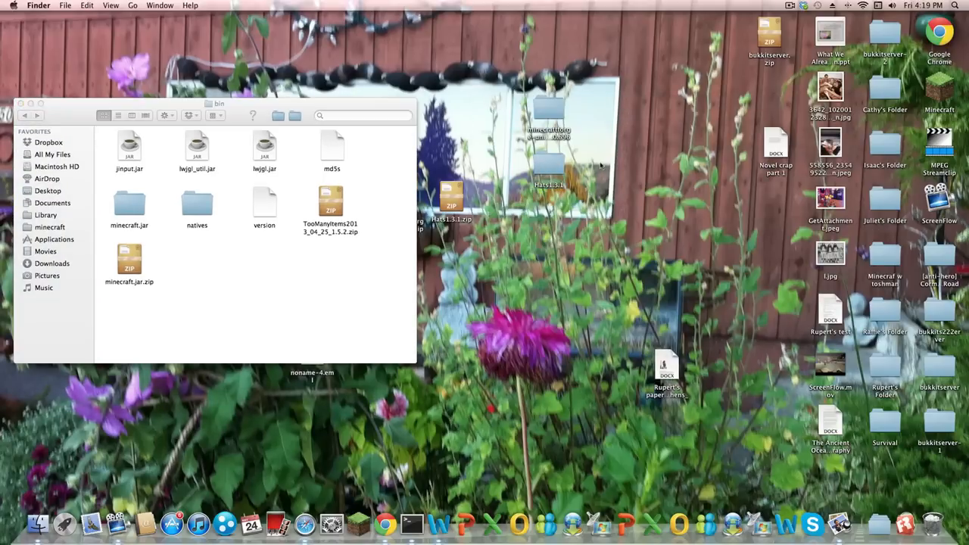
Create a new folder named mods inside the minecraft folder.
click(548, 151)
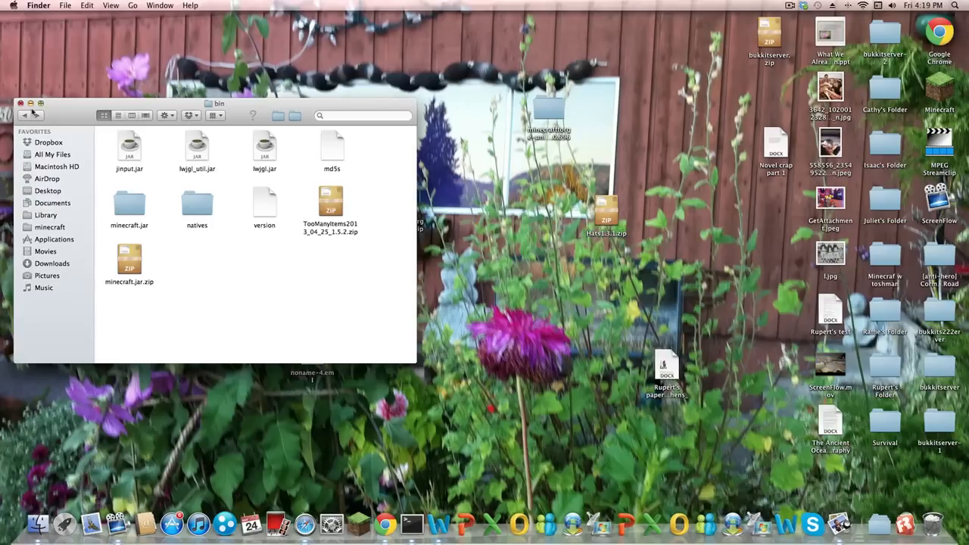
click(50, 228)
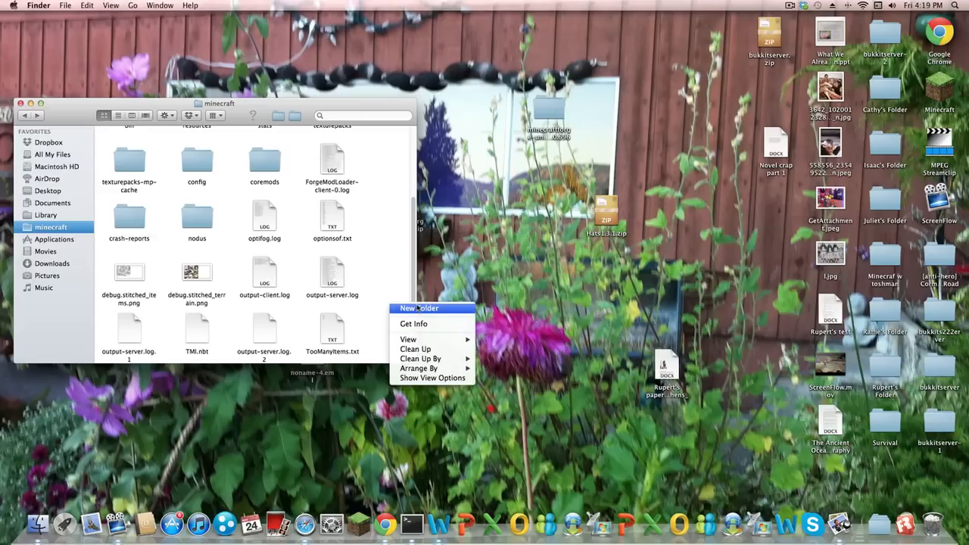
click(418, 309)
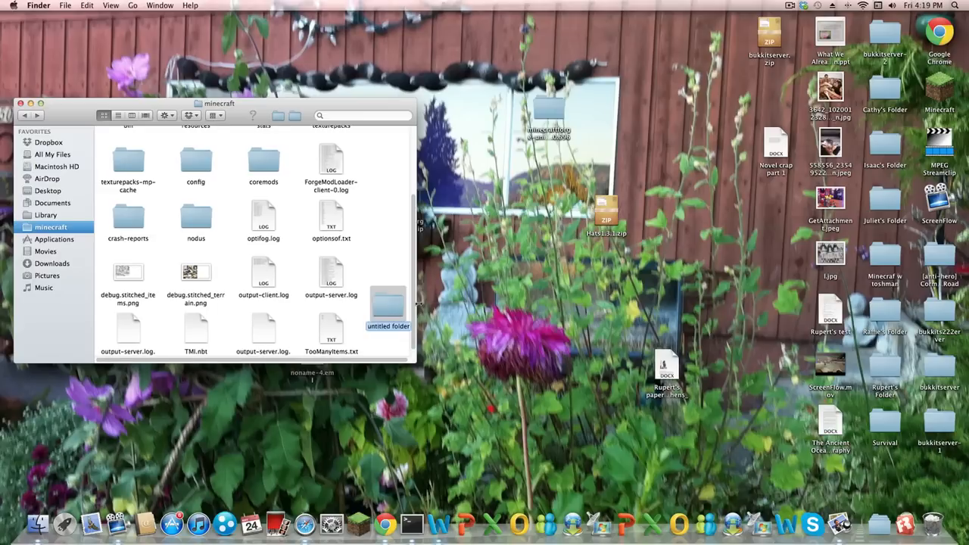
text(mods)
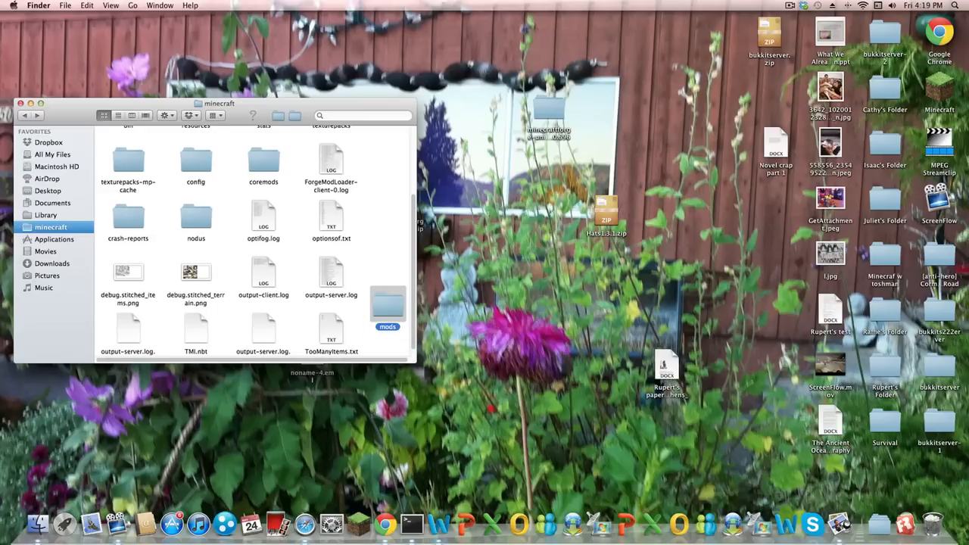
Move Hats1.3.1.zip into the mods folder and return to the minecraft folder.
double_click(388, 305)
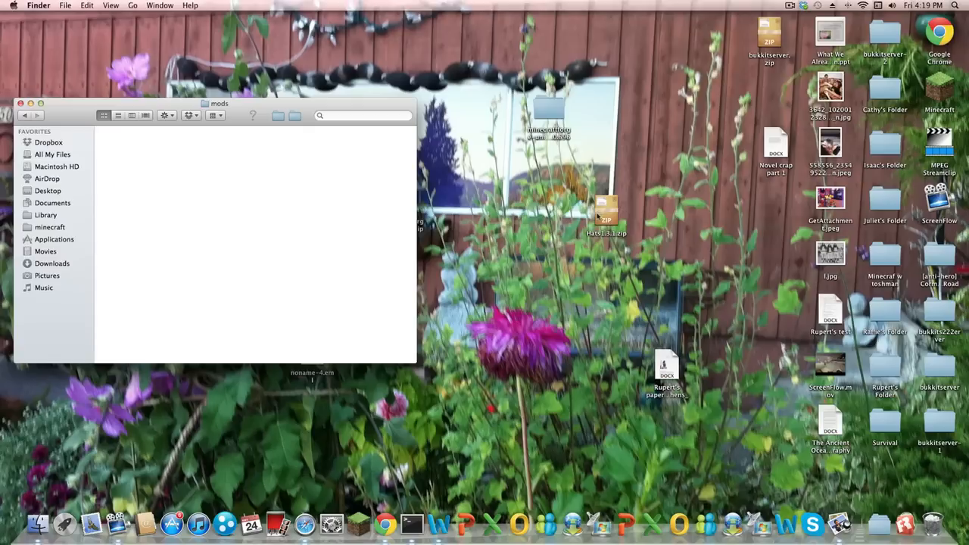
drag(606, 212, 291, 224)
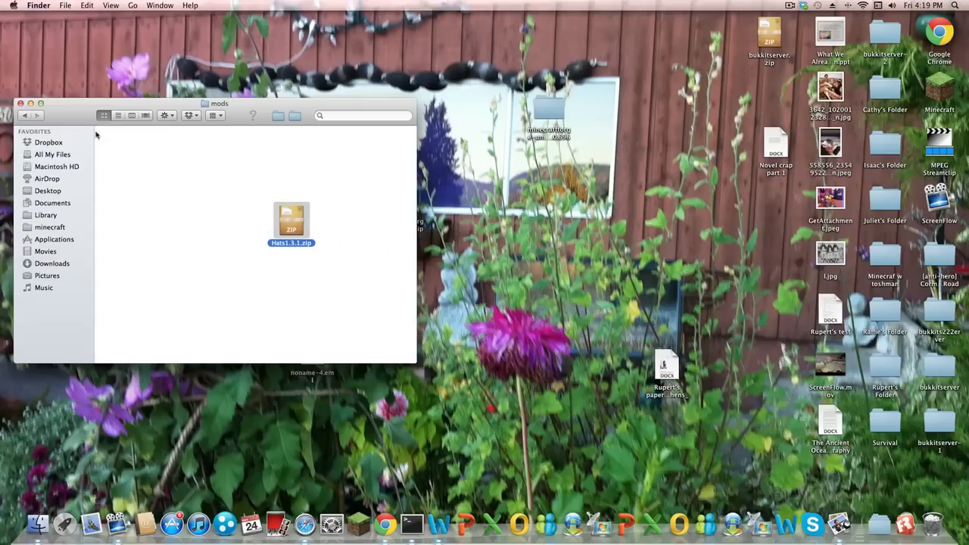
click(50, 227)
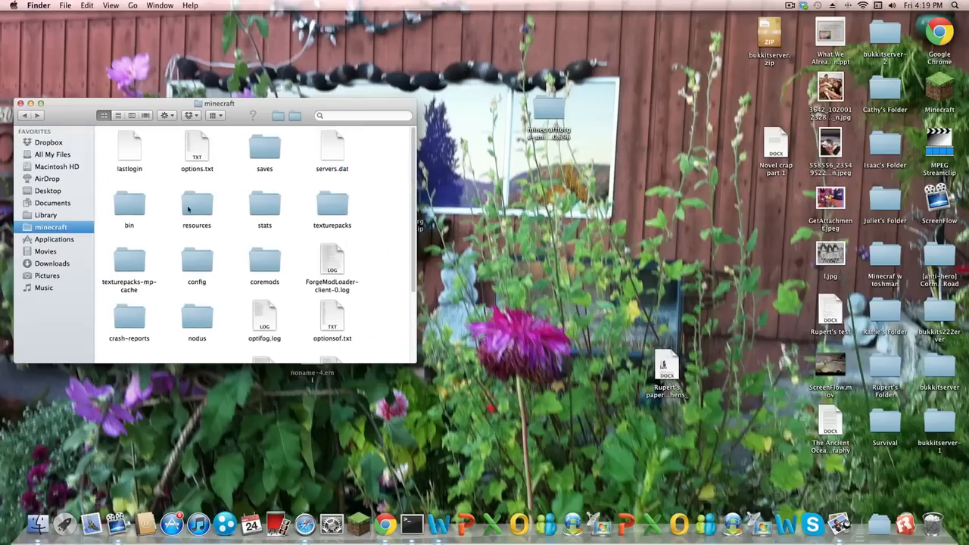
Close the minecraft Finder window and select a minecraft item on the desktop.
double_click(129, 204)
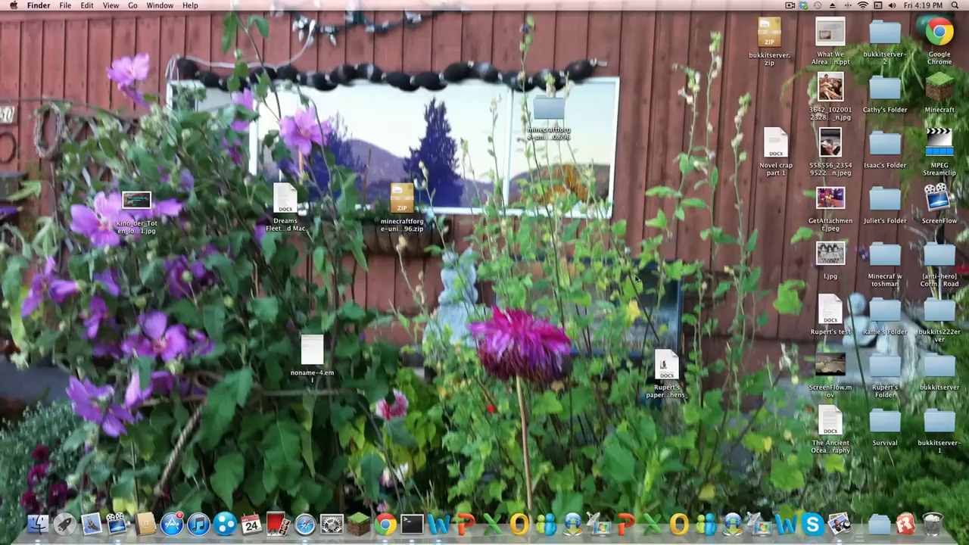
click(548, 106)
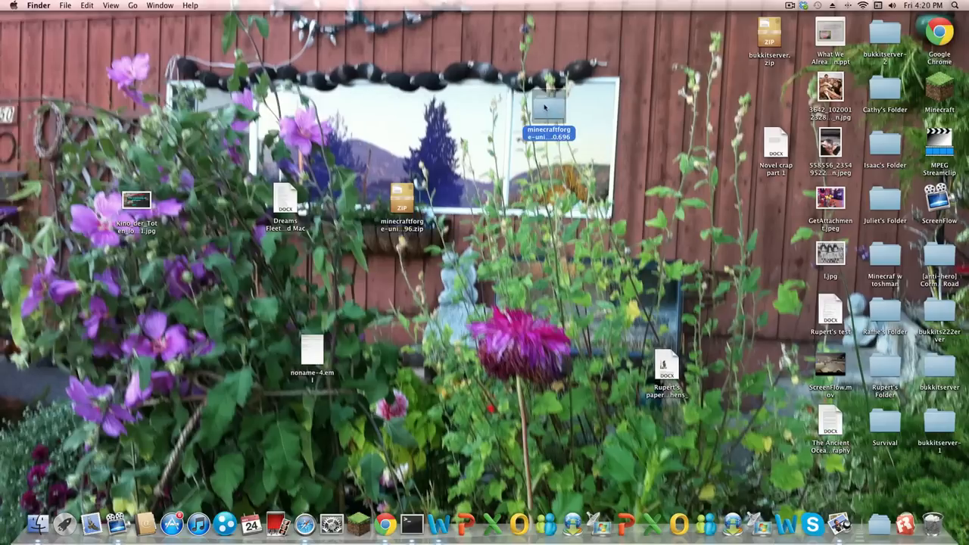